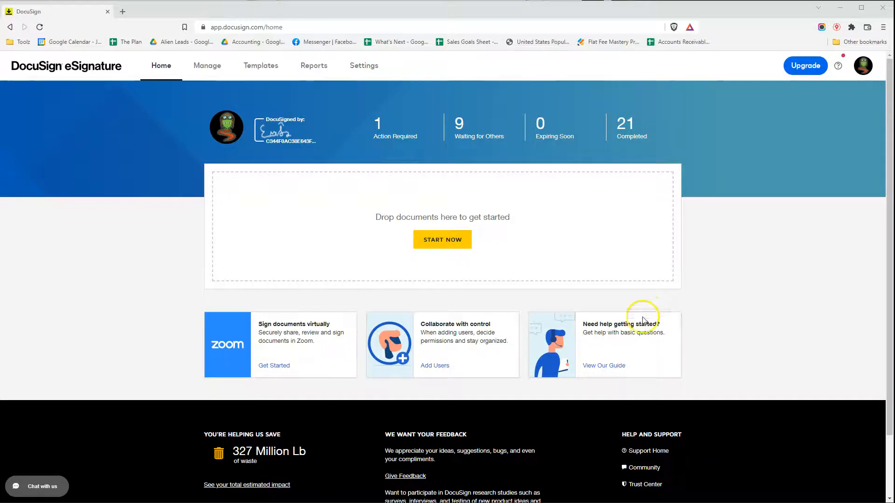
mouse_move(413, 386)
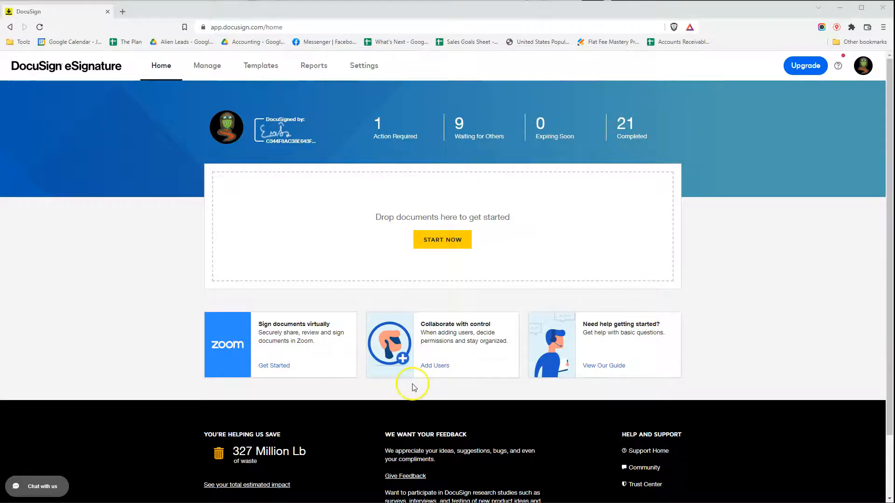
mouse_move(248, 390)
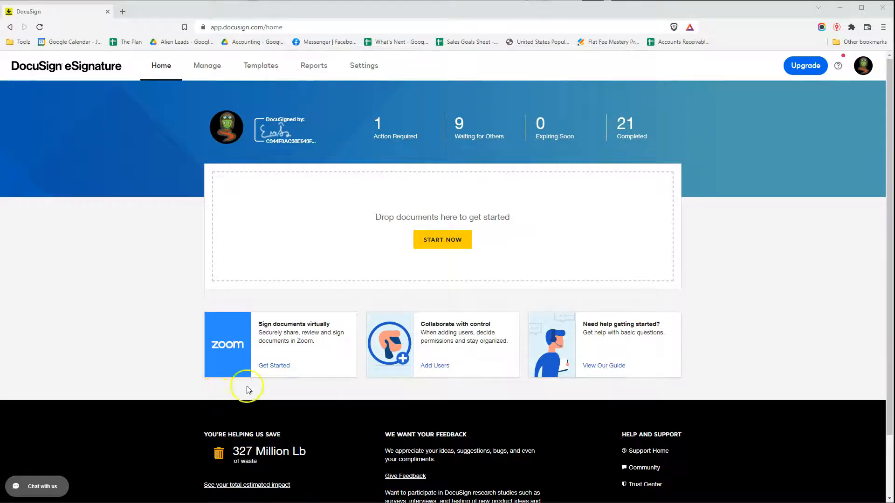
mouse_move(863, 66)
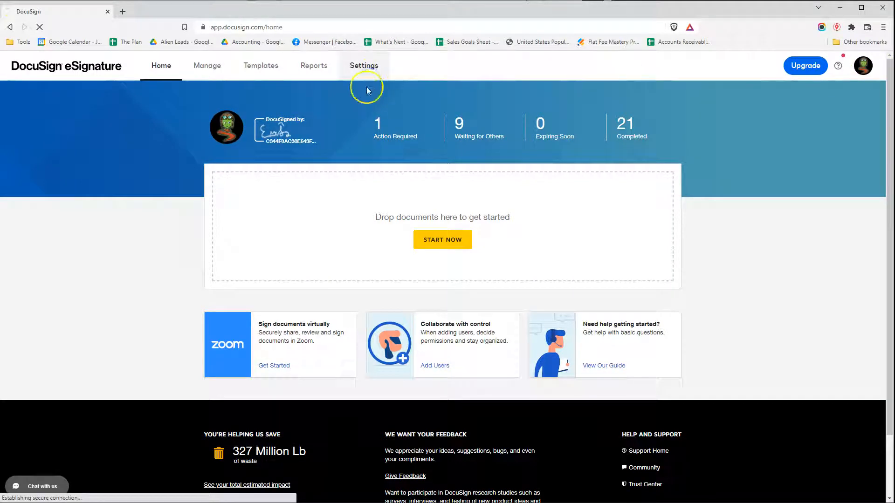
mouse_move(365, 88)
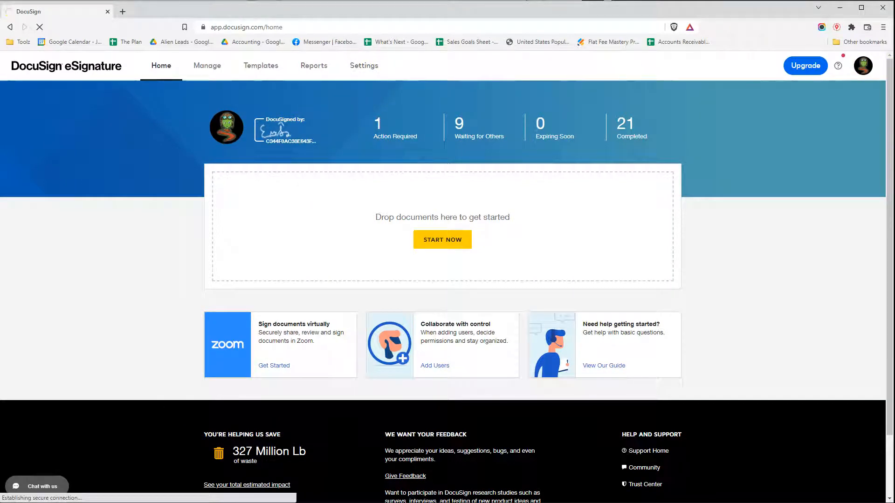
Go to the admin Settings area and its Sending Settings page
left_click(364, 66)
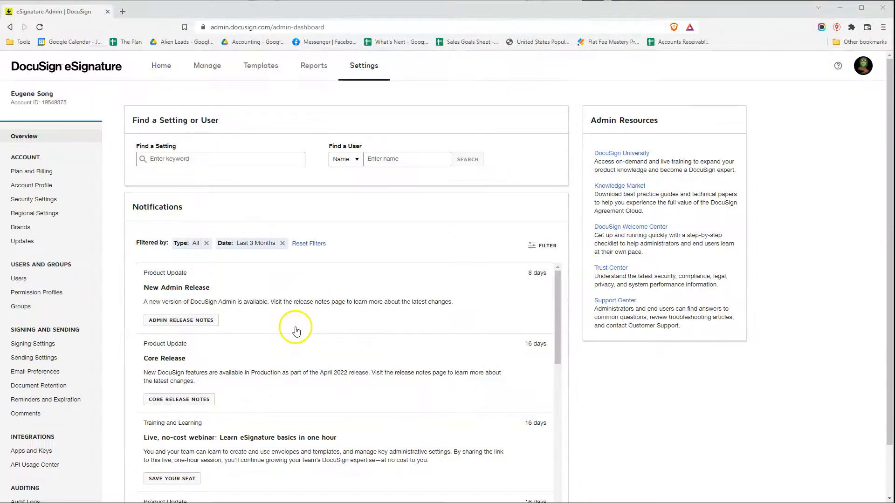
mouse_move(36, 364)
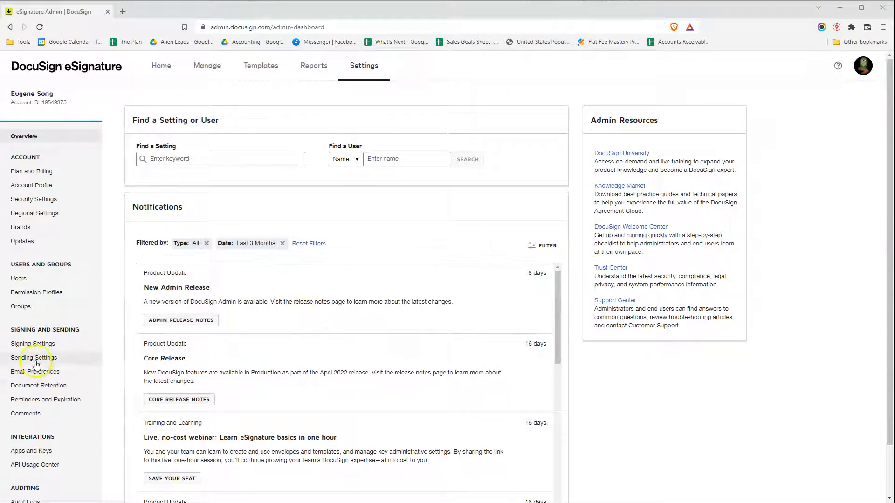
left_click(34, 357)
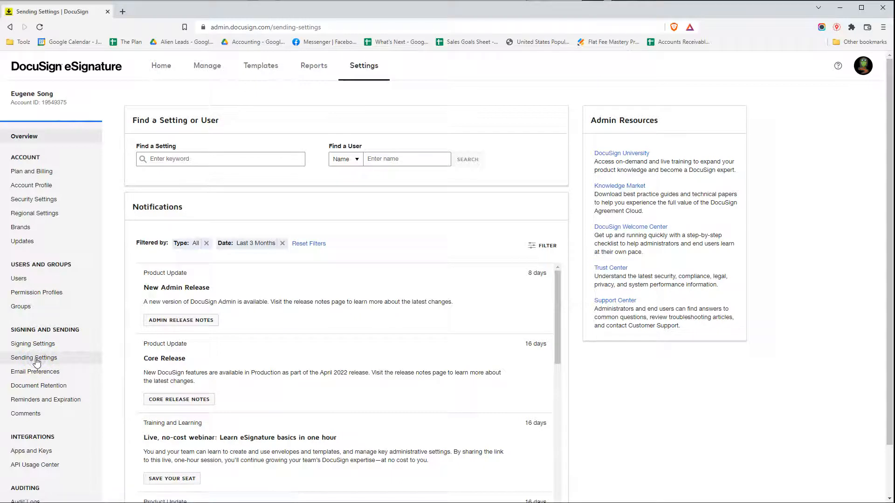
Turn on Enable template upload under Templates, save the sending settings, and head to Templates
left_click(33, 357)
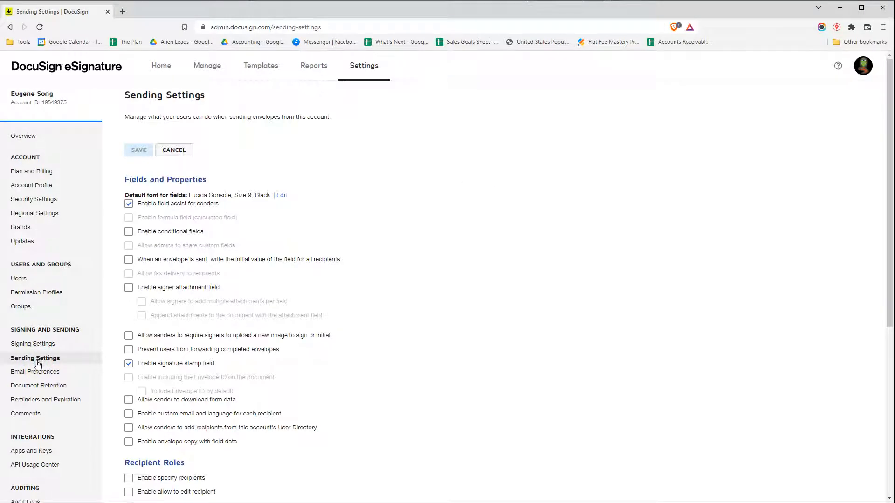
mouse_move(479, 345)
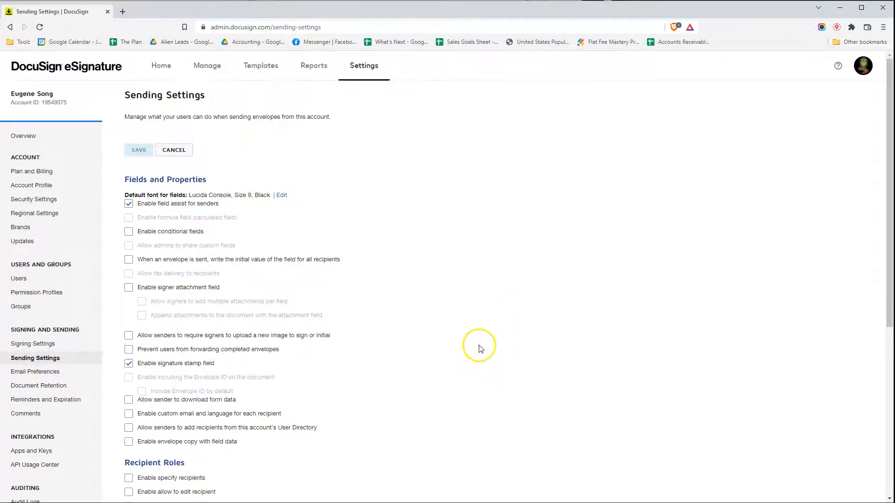
scroll("down", 3)
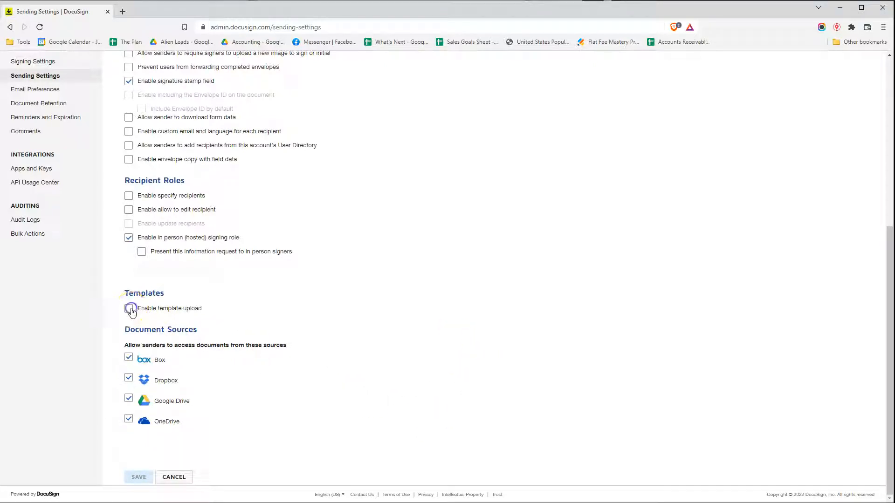
left_click(129, 308)
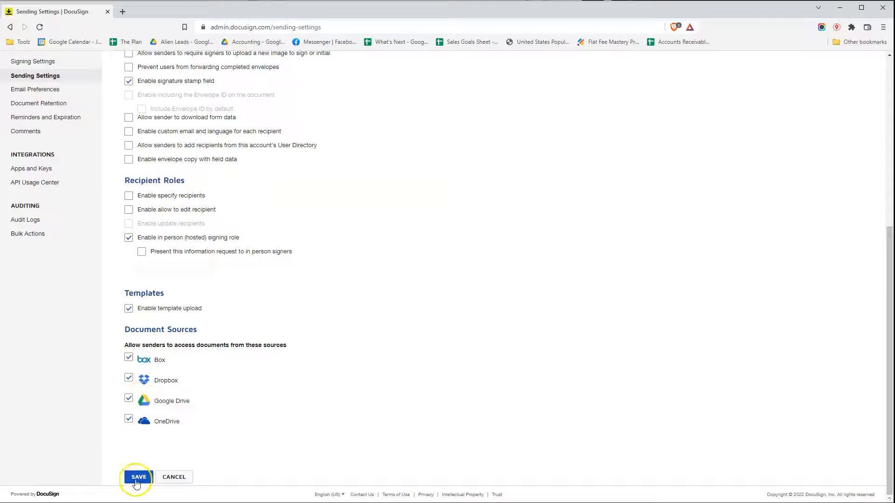
left_click(137, 478)
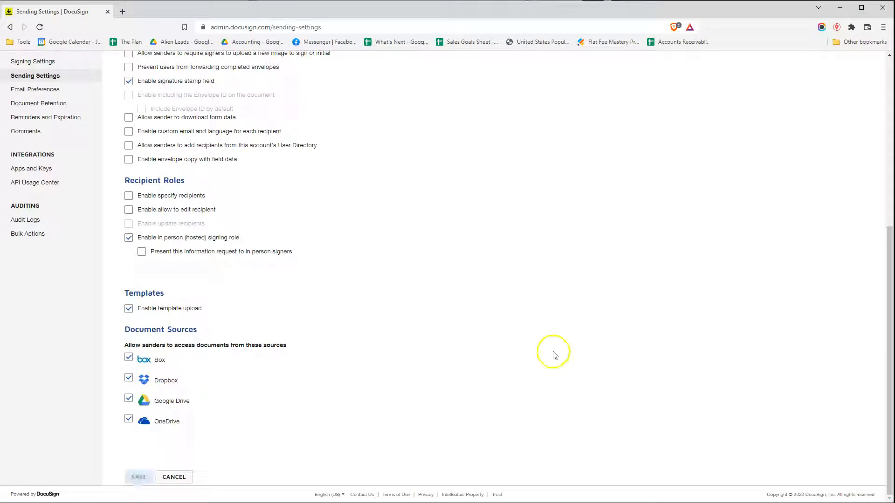
mouse_move(558, 380)
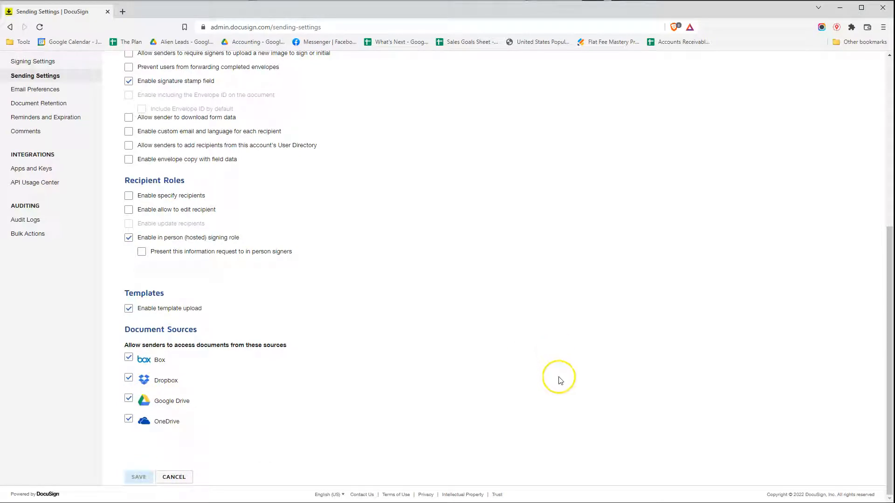
left_click(138, 477)
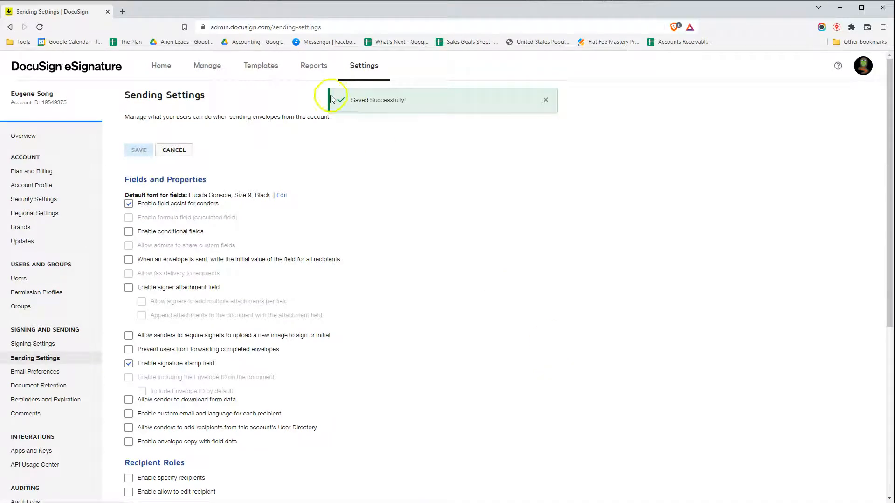
left_click(260, 65)
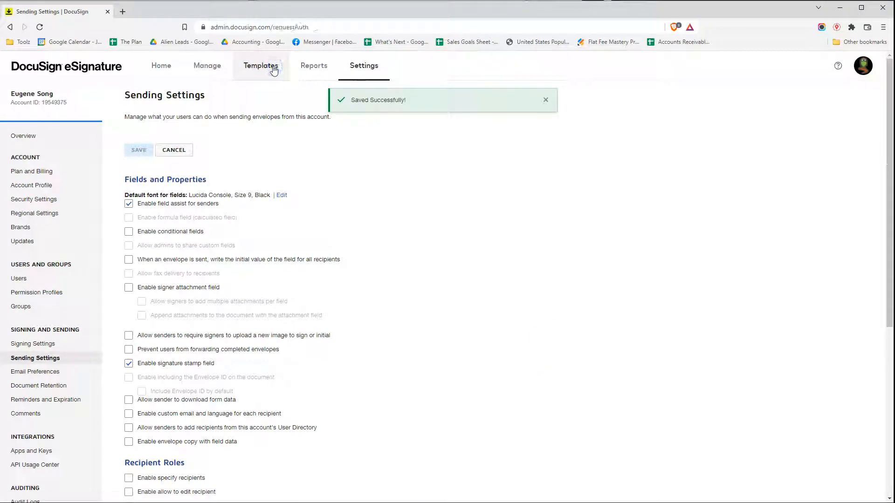
Reveal the NEW dropdown on the Templates page showing the Upload Template option
left_click(261, 65)
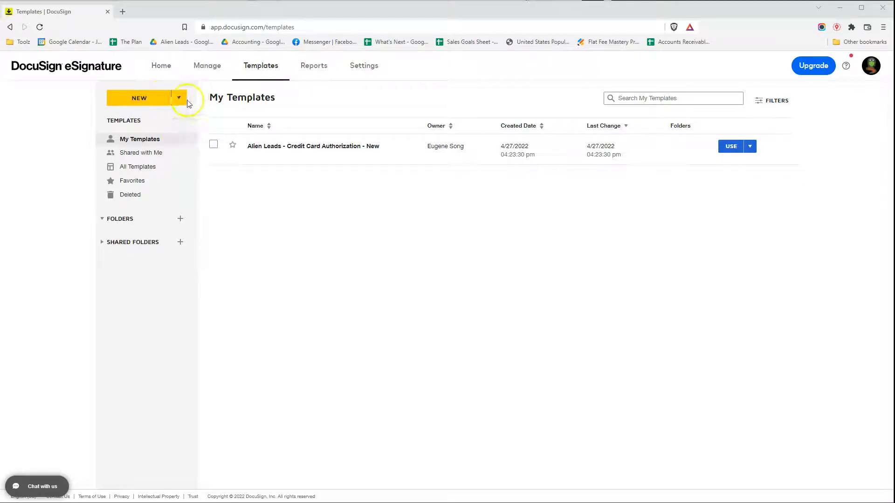
left_click(179, 98)
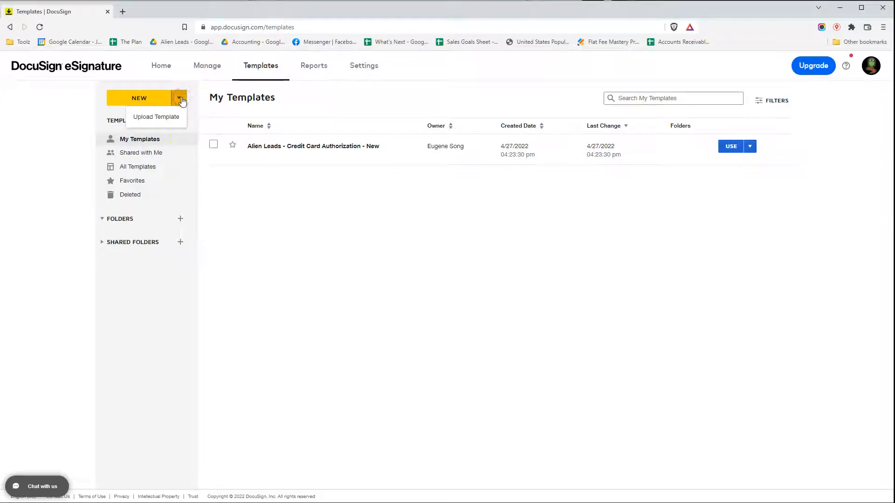
mouse_move(169, 120)
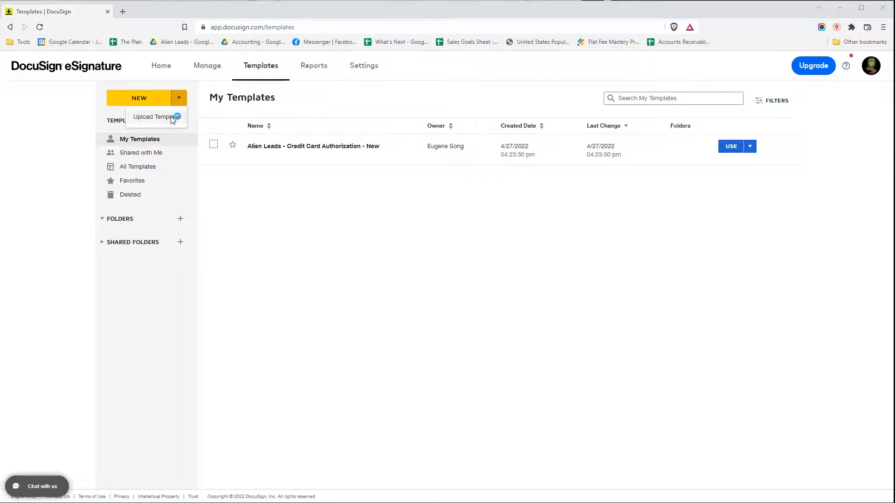
Start Upload Template, bringing up the file chooser on the Docusign Templates folder
left_click(152, 117)
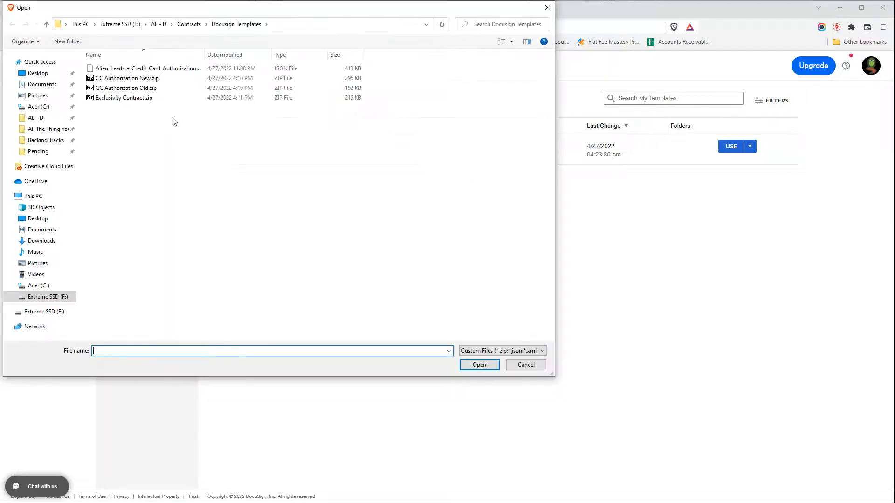
mouse_move(145, 117)
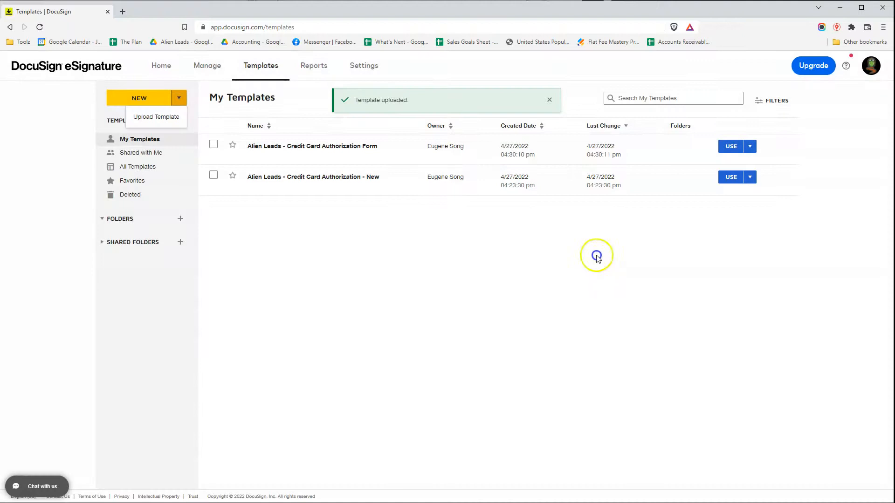
mouse_move(434, 410)
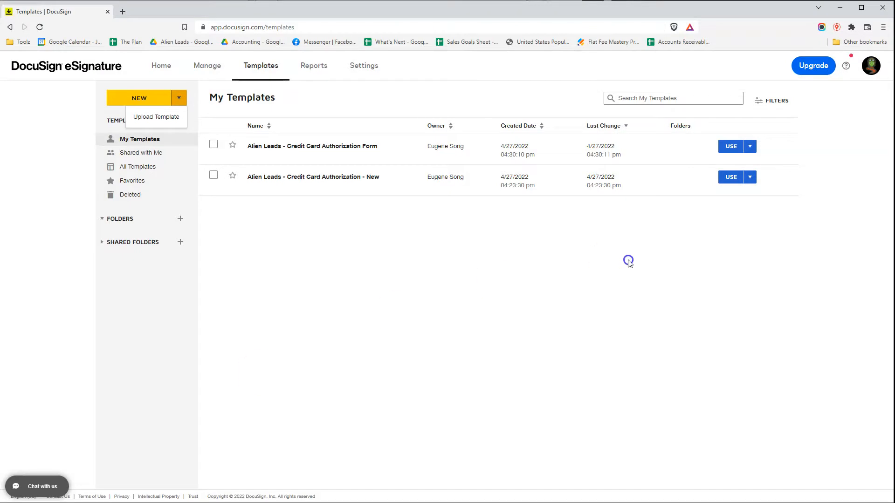
mouse_move(296, 341)
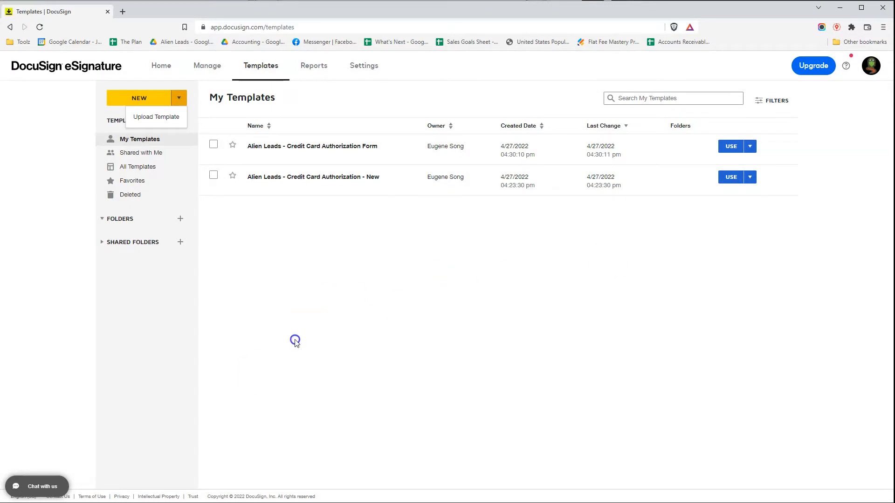